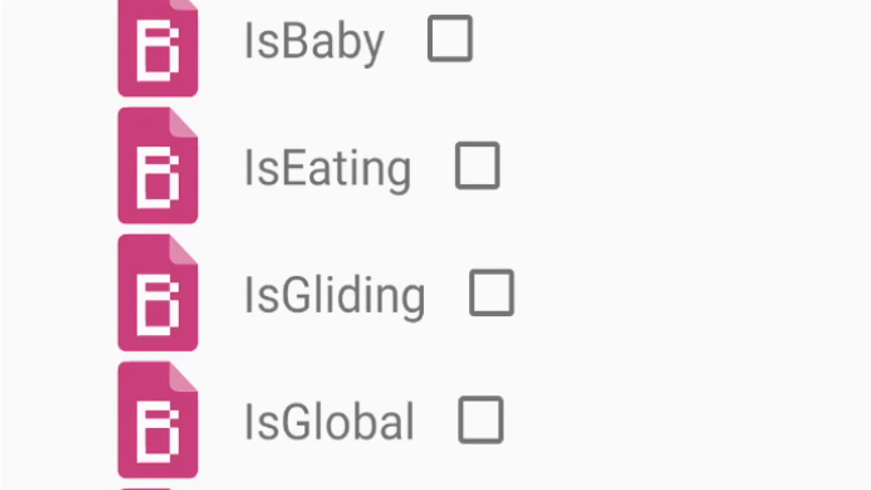
Step: Spawn two turtles with the turtle spawn egg, then hold the netherite axe
{"action": "scroll", "scroll_direction": "down", "scroll_amount": 3}
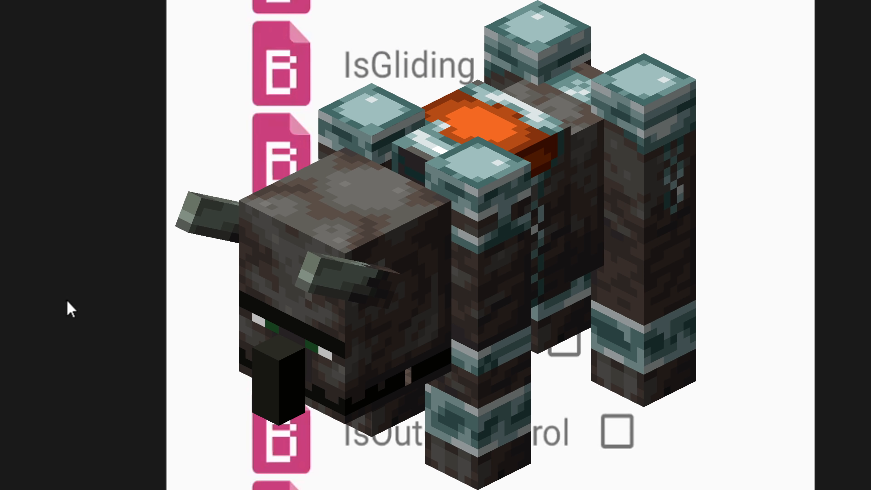
{"action": "scroll", "scroll_direction": "down", "scroll_amount": 3}
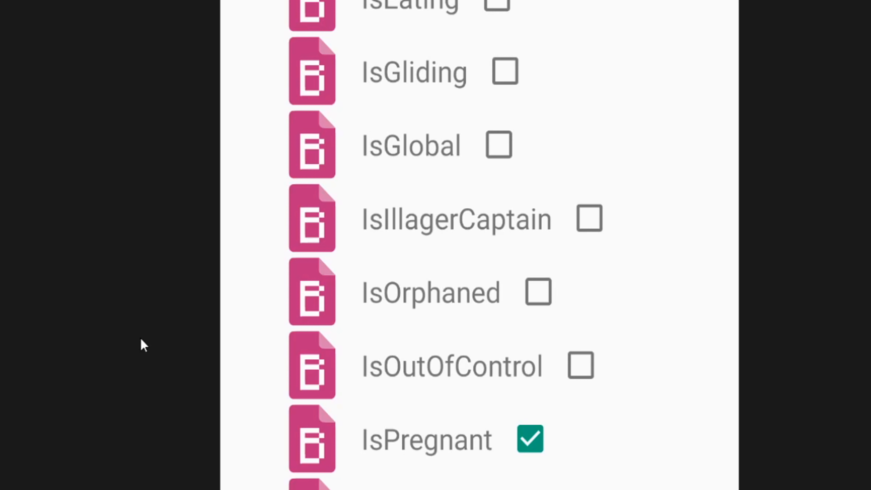
{"action": "scroll", "scroll_direction": "down", "scroll_amount": 3}
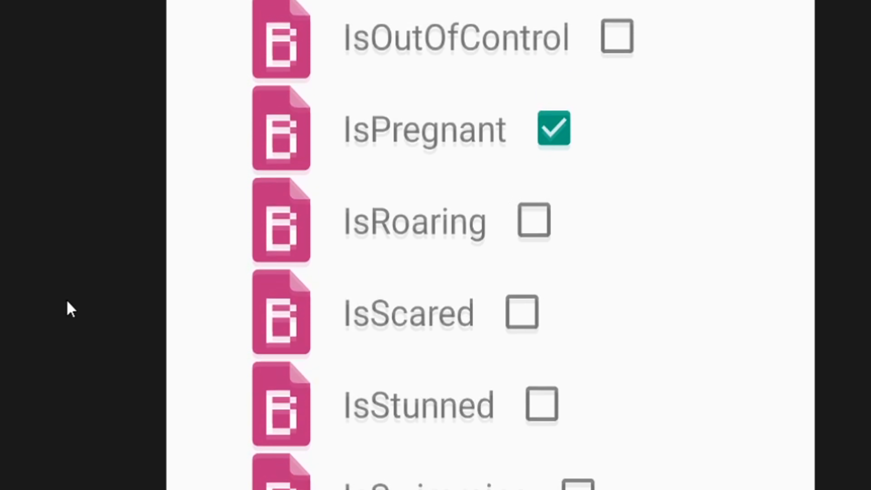
{"action": "scroll", "scroll_direction": "down", "scroll_amount": 3}
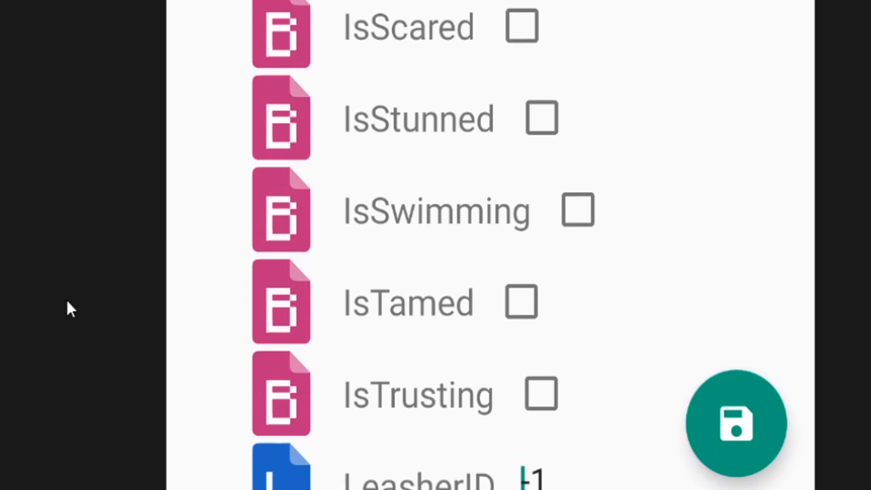
{"action": "scroll", "scroll_direction": "up", "scroll_amount": 3}
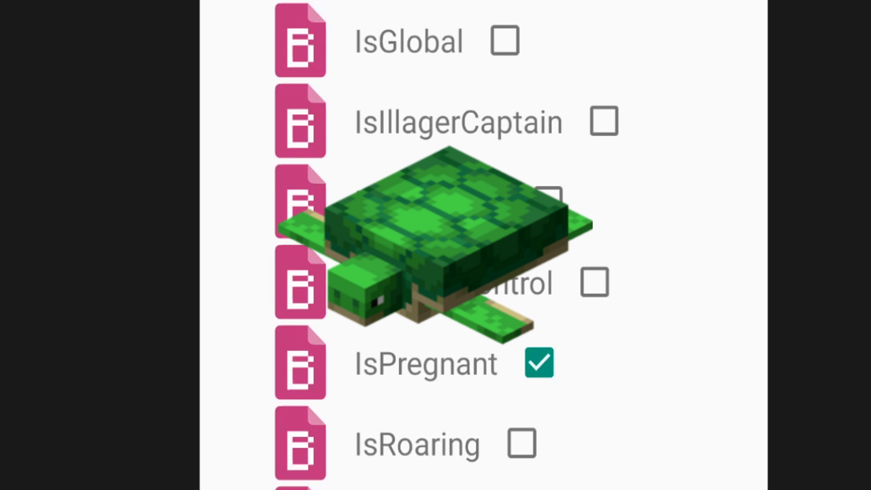
{"action": "scroll", "scroll_direction": "down", "scroll_amount": 3}
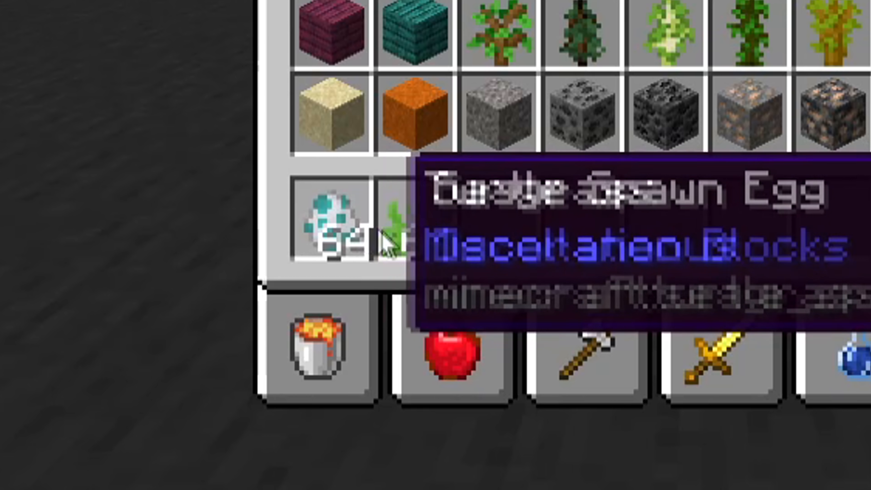
{"action": "key", "text": "Escape"}
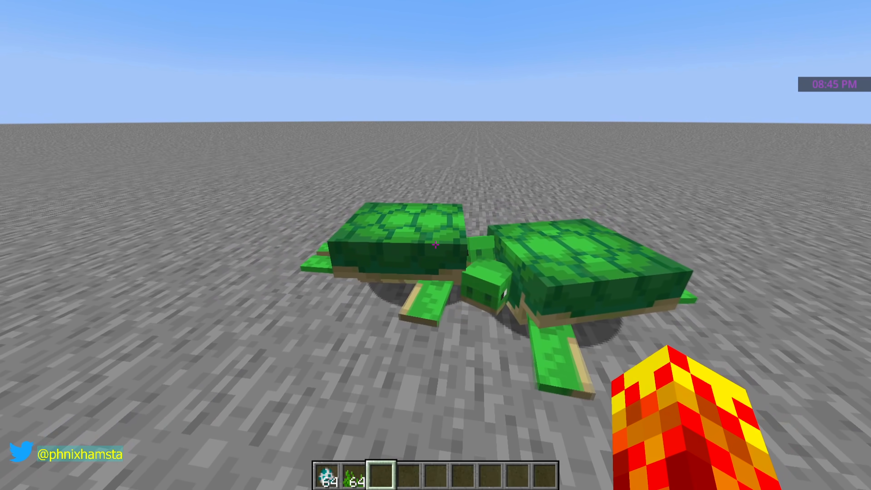
{"action": "key", "text": "e"}
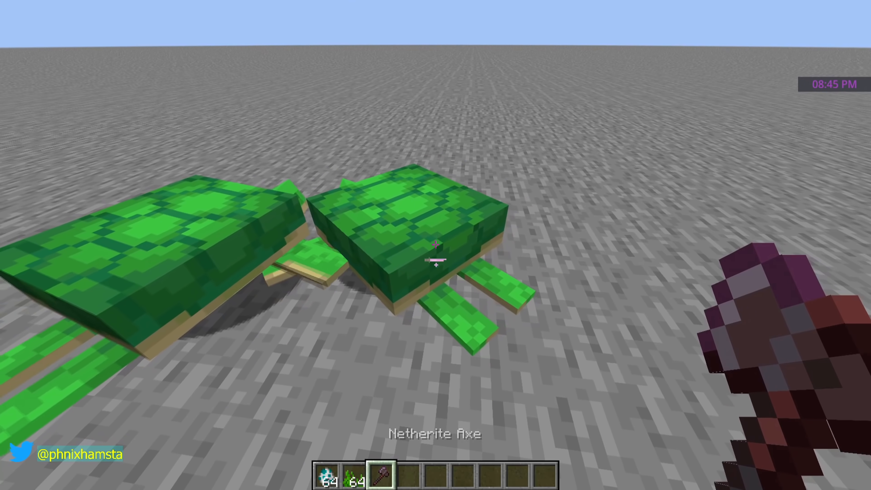
{"action": "left_click", "coordinate": [435, 245]}
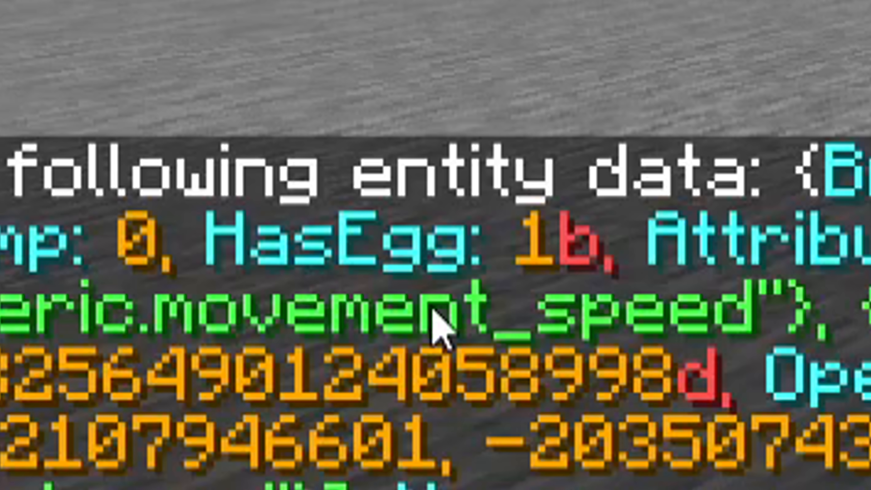
{"action": "mouse_move", "coordinate": [444, 333]}
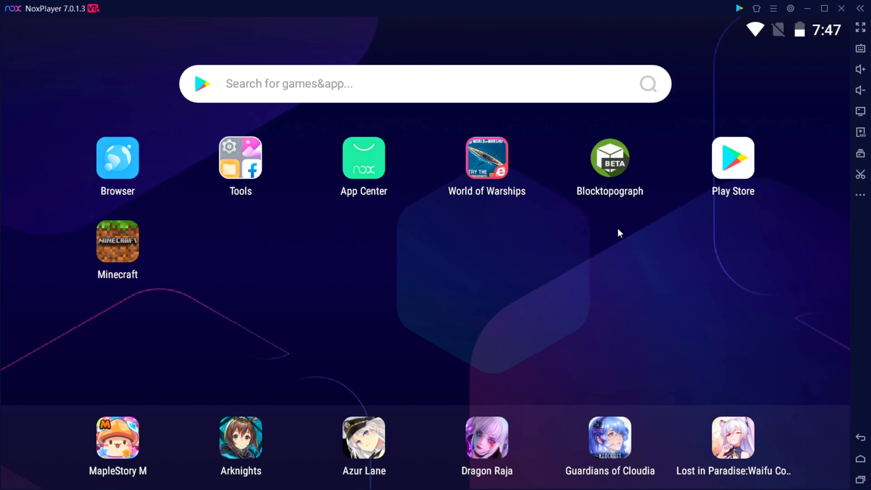
Step: Launch Minecraft Bedrock in NoxPlayer and create the default survival world 'My World'
{"action": "double_click", "coordinate": [117, 240]}
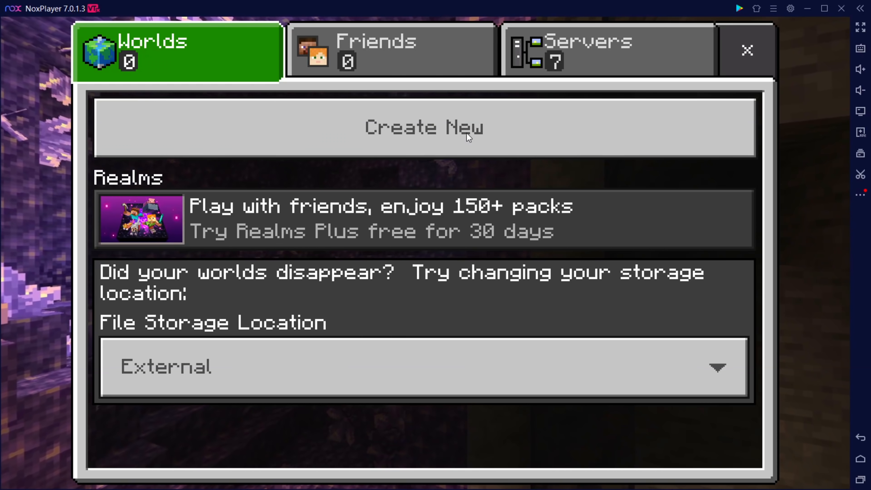
{"action": "left_click", "coordinate": [424, 127]}
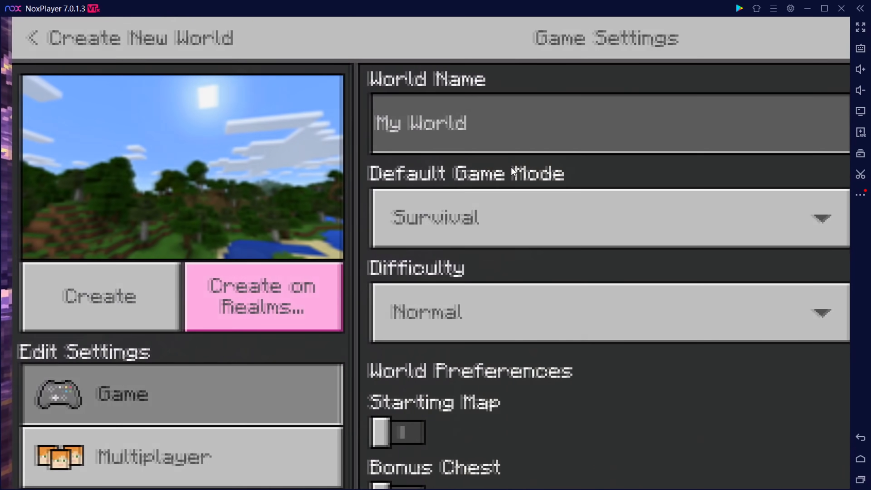
{"action": "left_click", "coordinate": [100, 296]}
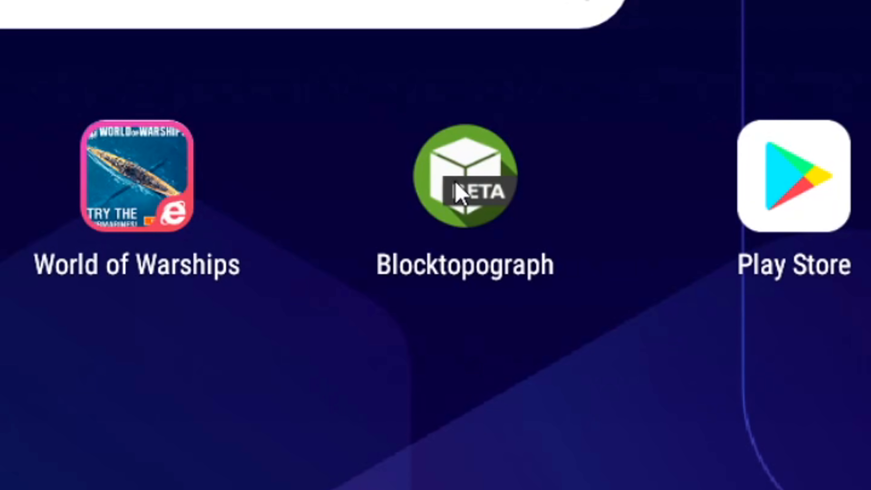
Step: Launch Blocktopograph, open the My World save and enter its ~local_player data
{"action": "left_click", "coordinate": [464, 176]}
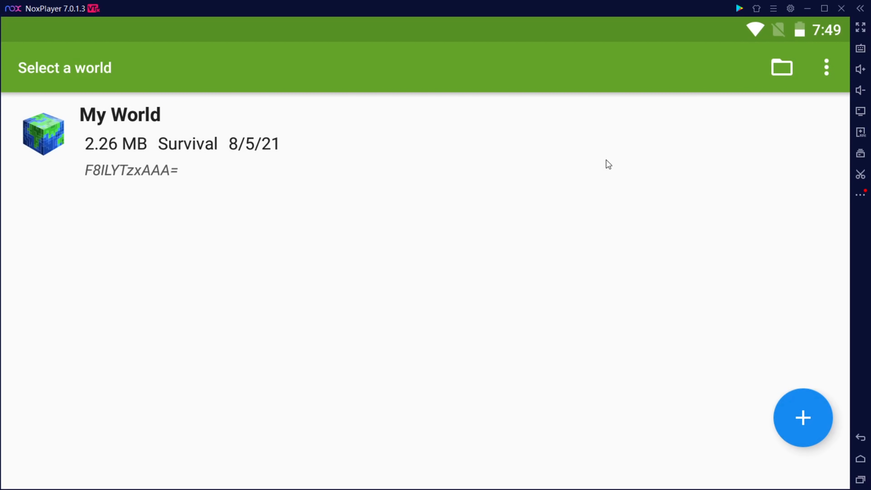
{"action": "left_click", "coordinate": [119, 134]}
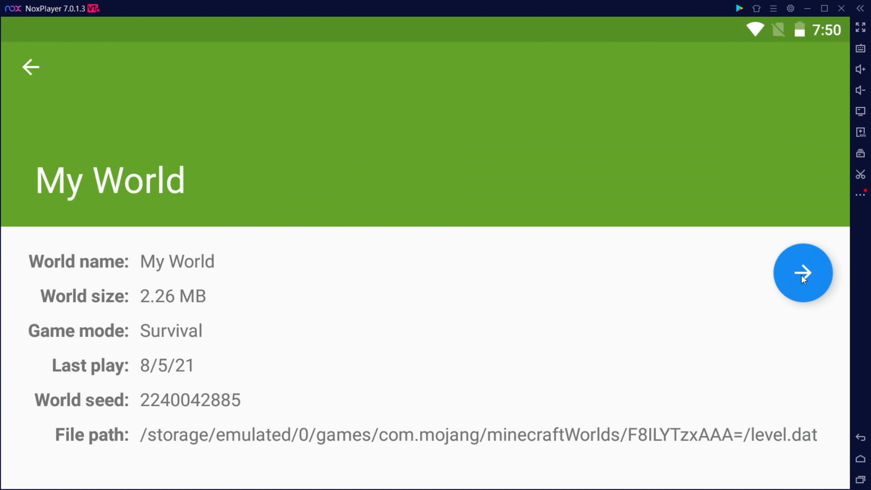
{"action": "left_click", "coordinate": [802, 273]}
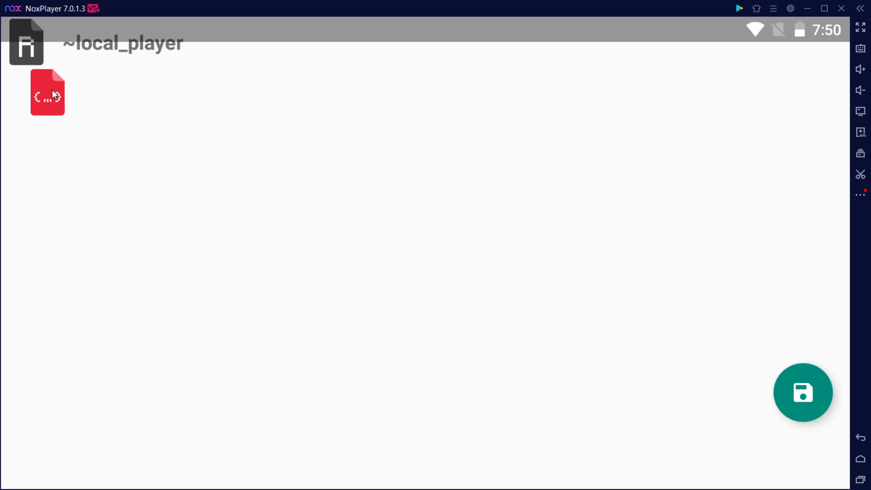
Step: Expand the ~local_player compound and tick the IsPregnant boolean tag
{"action": "double_click", "coordinate": [47, 92]}
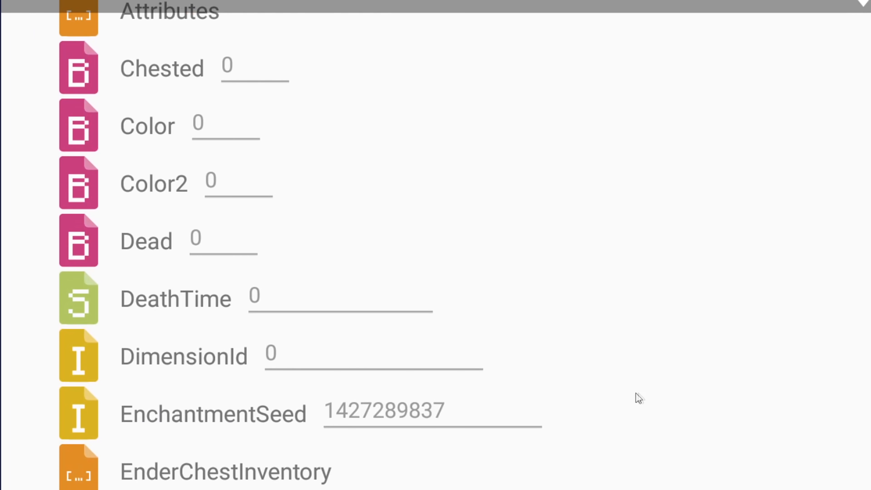
{"action": "scroll", "scroll_direction": "down", "scroll_amount": 3}
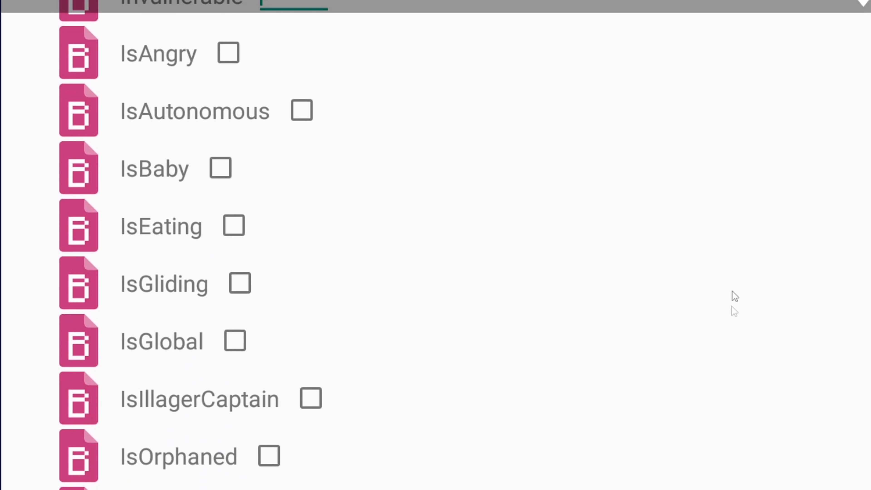
{"action": "scroll", "scroll_direction": "down", "scroll_amount": 3}
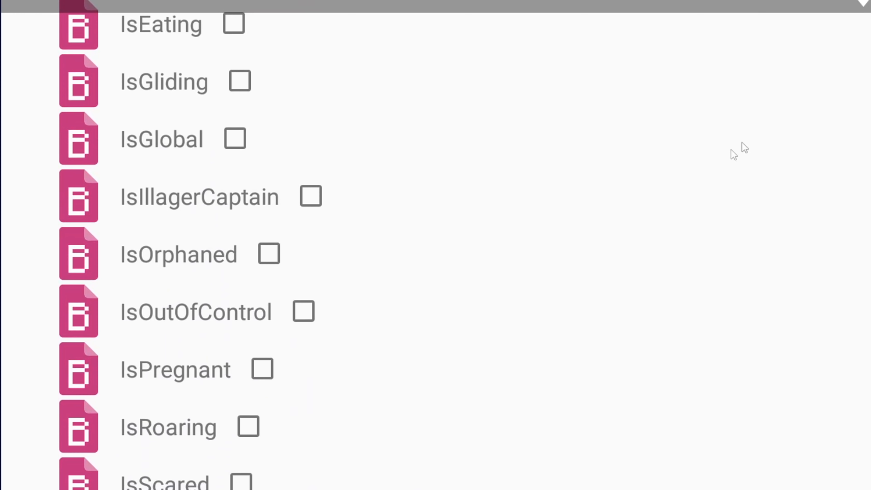
{"action": "left_click", "coordinate": [263, 369]}
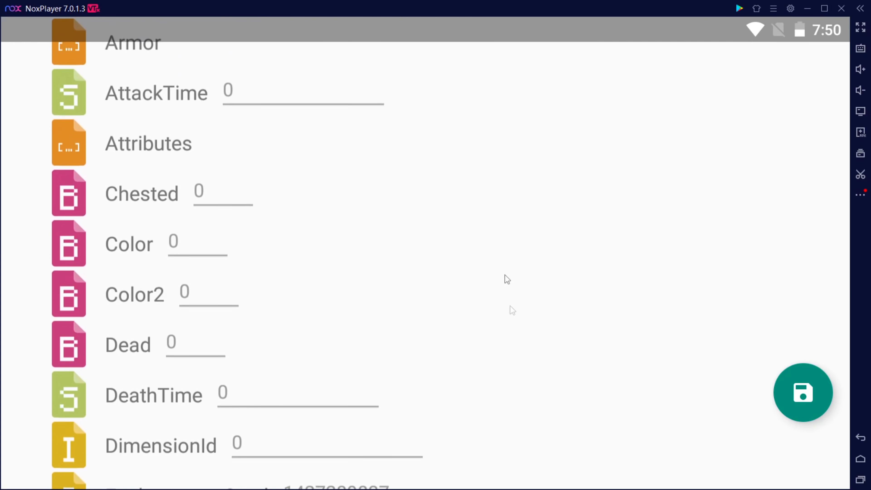
{"action": "scroll", "scroll_direction": "down", "scroll_amount": 3}
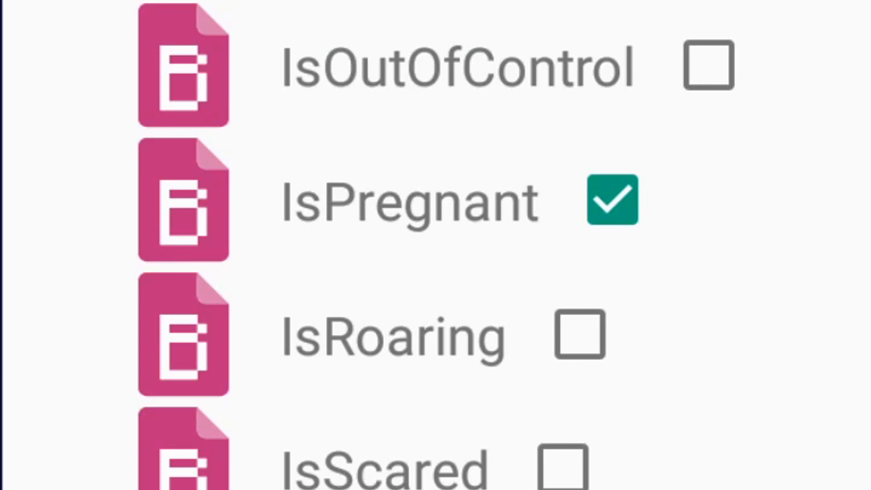
{"action": "scroll", "scroll_direction": "up", "scroll_amount": 3}
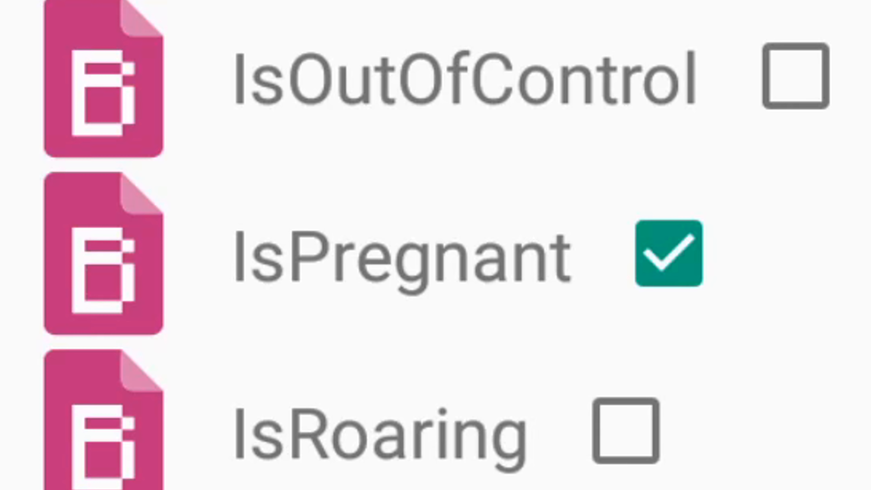